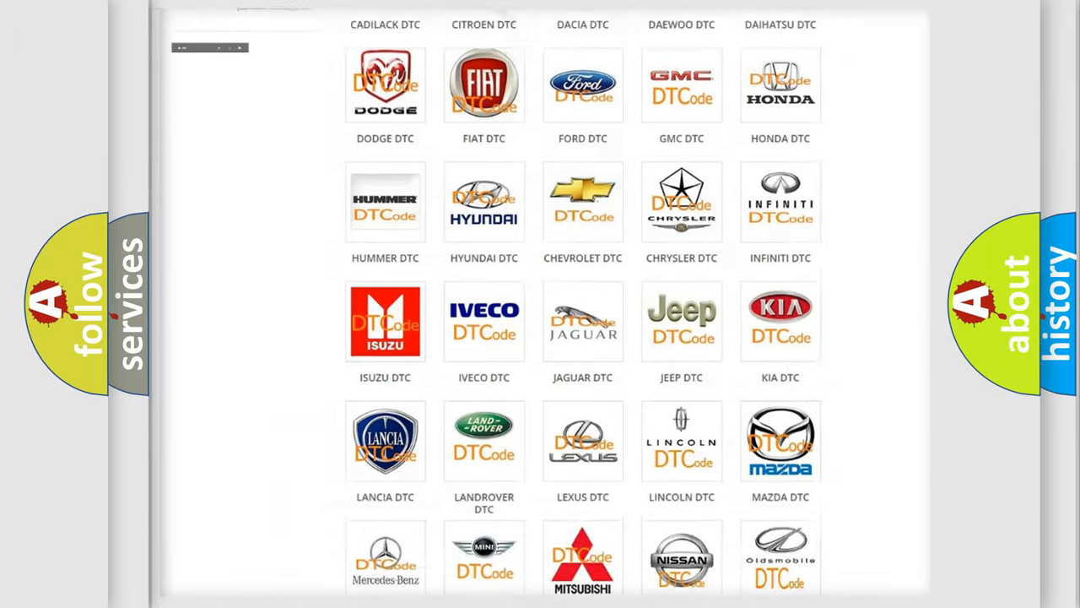
Step: Select the Saturn DTC logo and scroll through its subcategory trouble code list
scroll(up, 3)
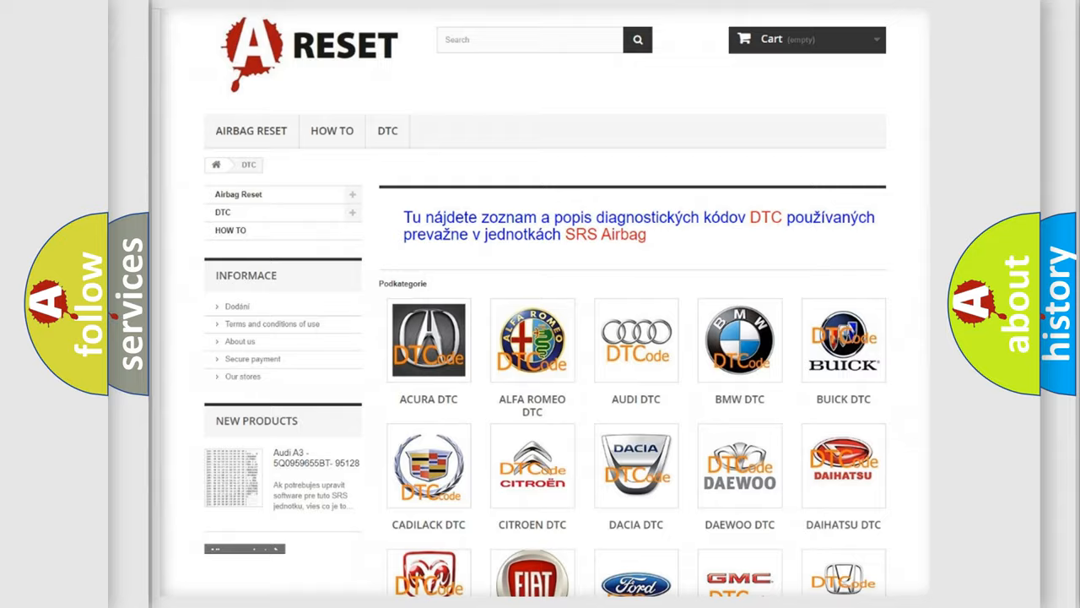
scroll(down, 3)
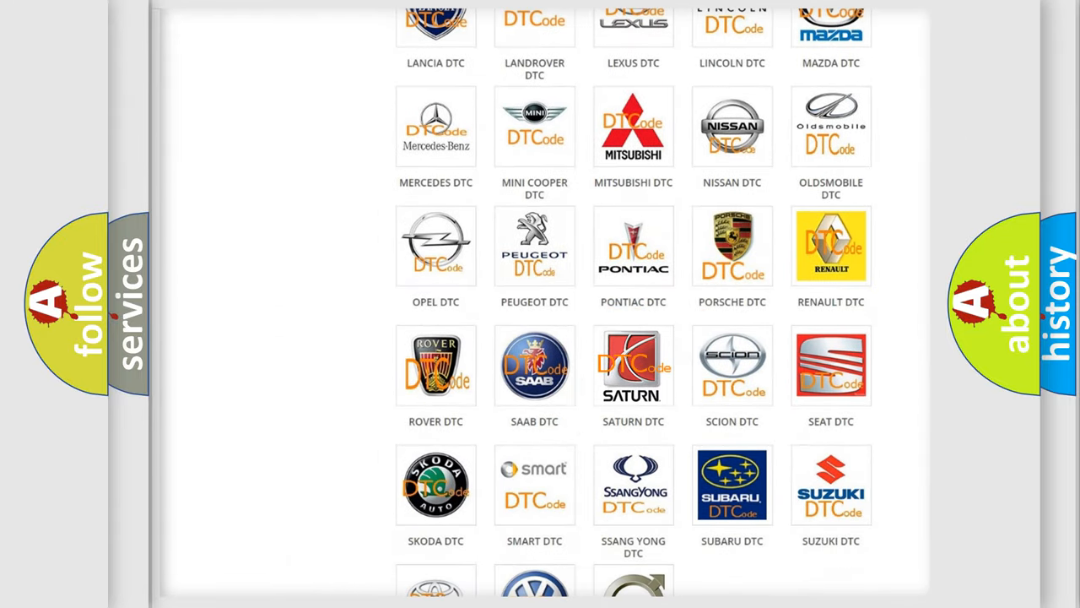
click(633, 365)
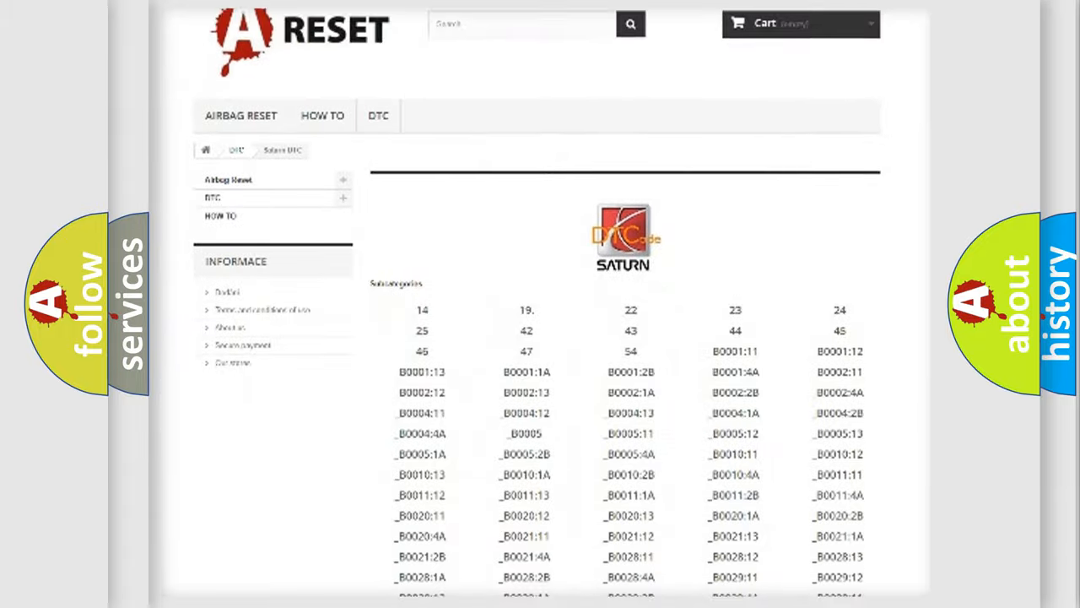
scroll(down, 3)
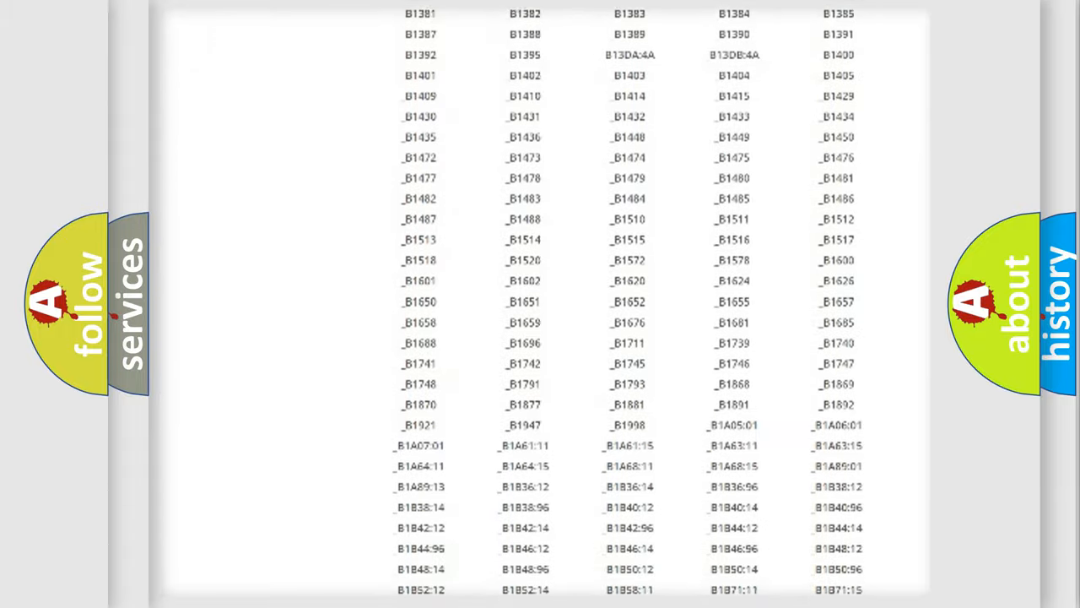
scroll(up, 3)
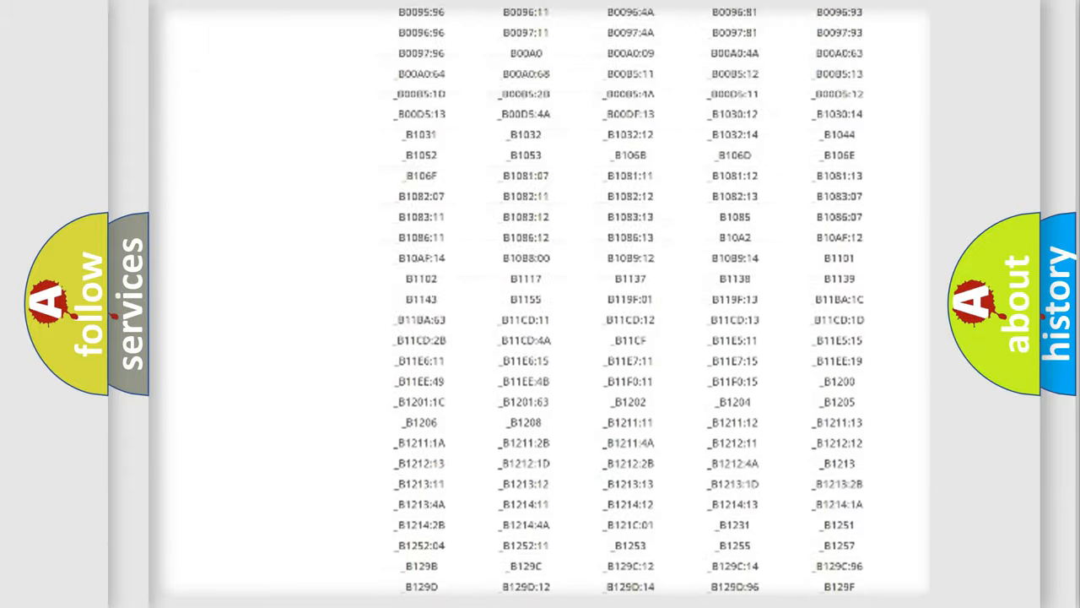
scroll(up, 3)
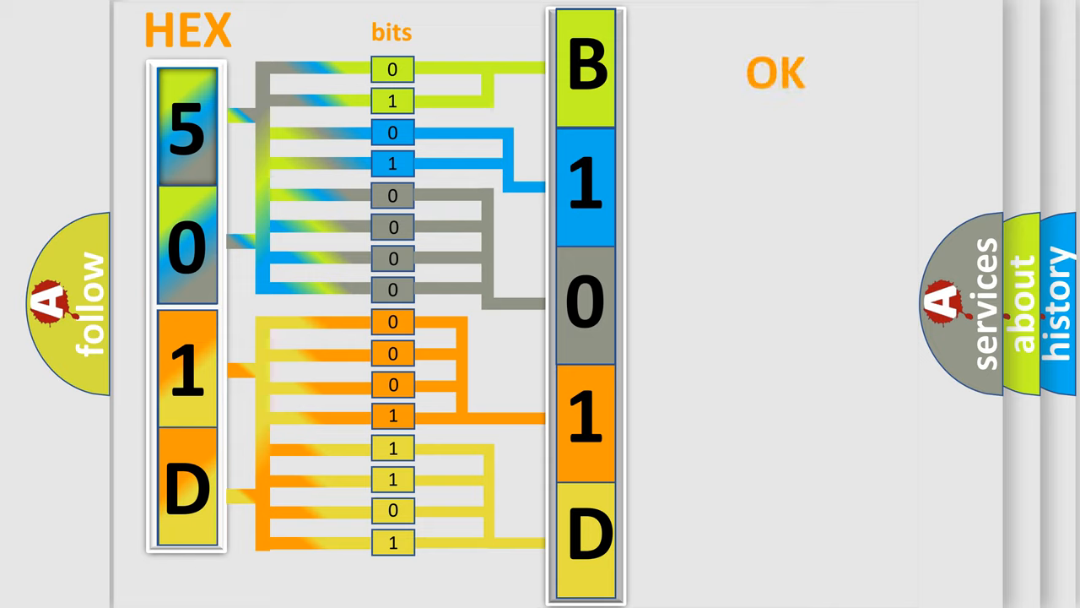
Step: Advance to the 'Make: Saturn B101D:3C' title slide
click(775, 72)
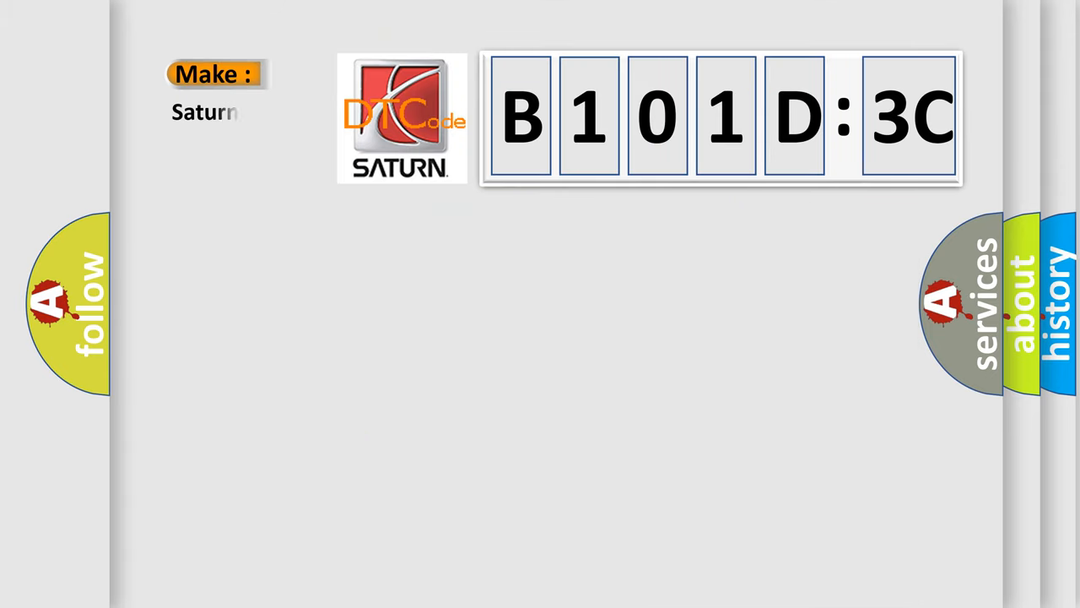